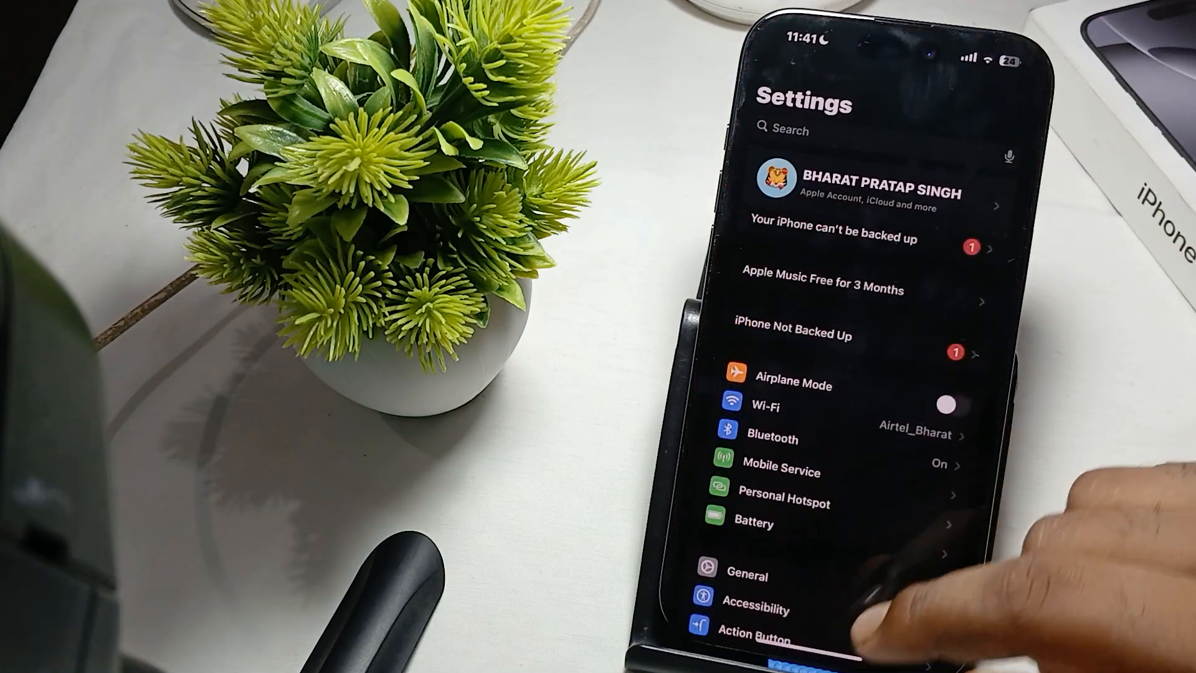
# - Navigate to Privacy & Security > Microphone to view Instagram and YouTube access toggles
pyautogui.scroll(3)
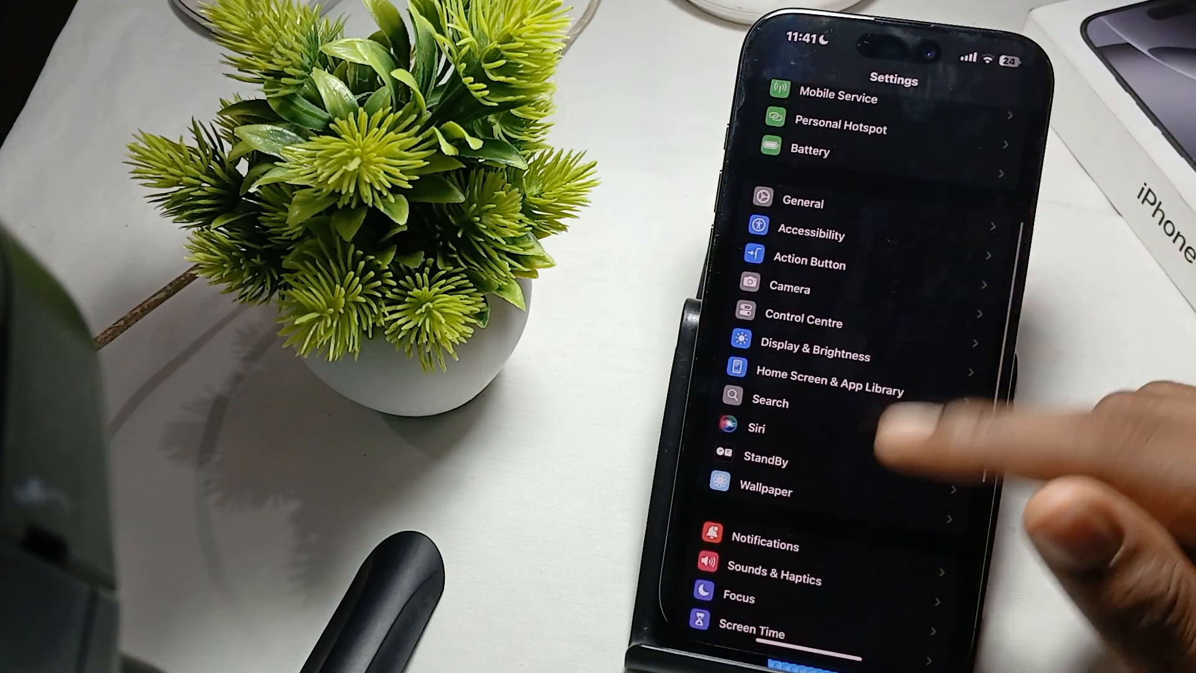
pyautogui.scroll(-3)
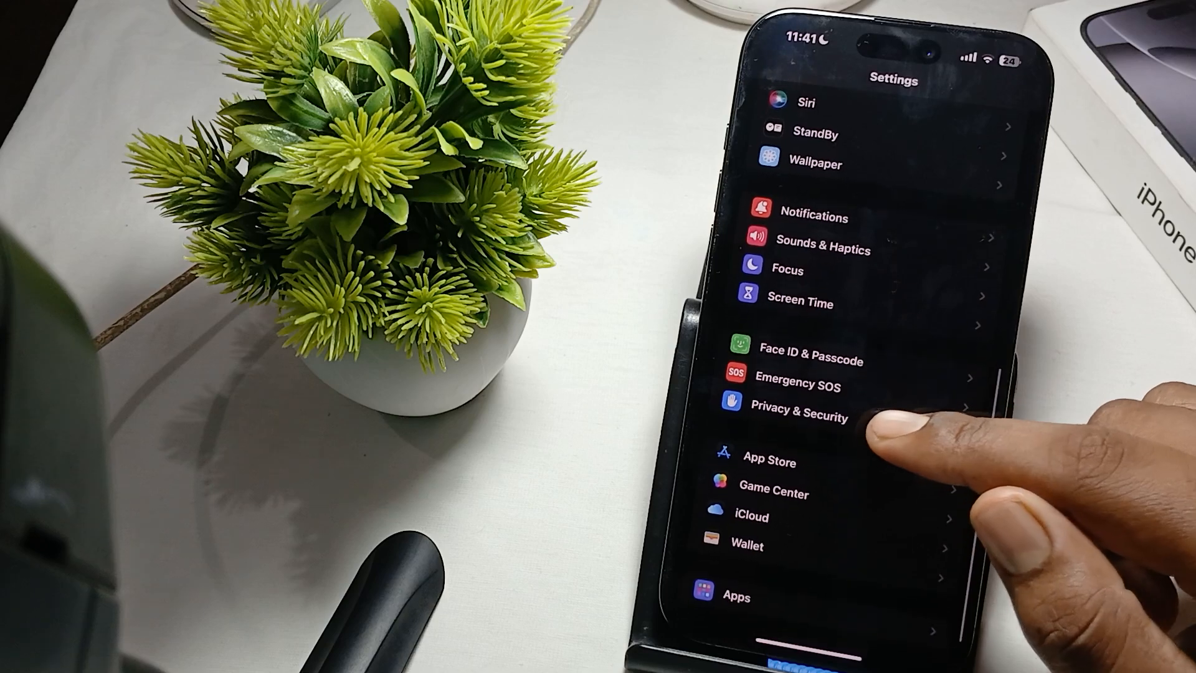
pyautogui.click(799, 418)
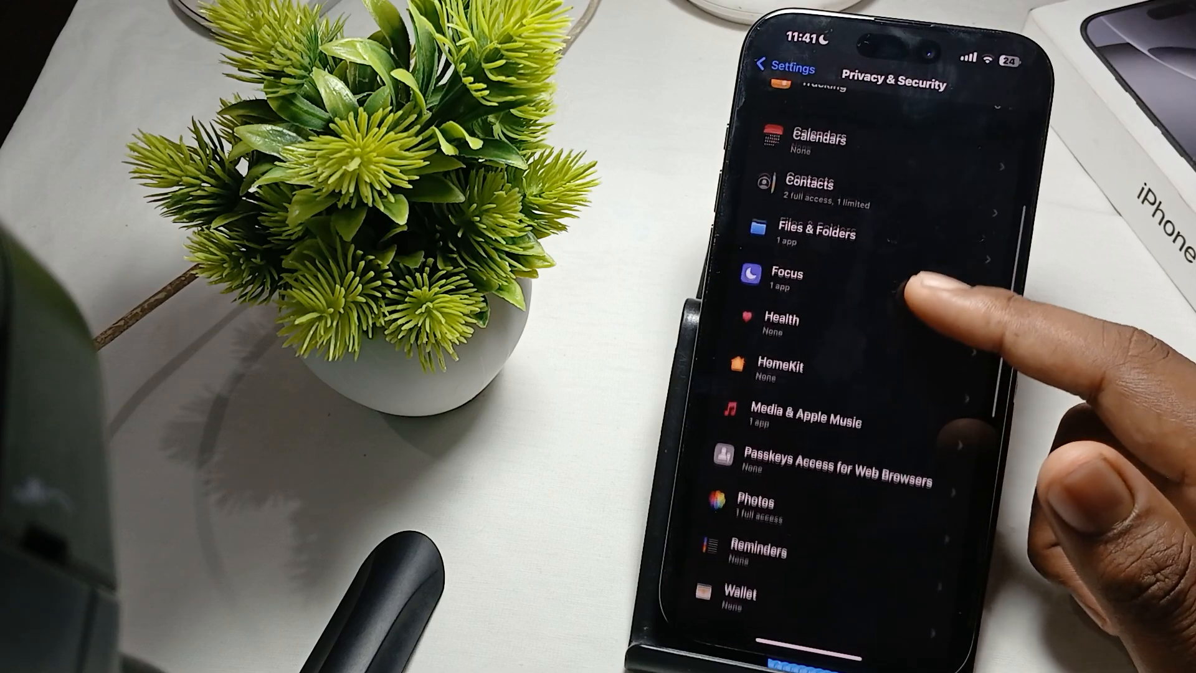
pyautogui.scroll(3)
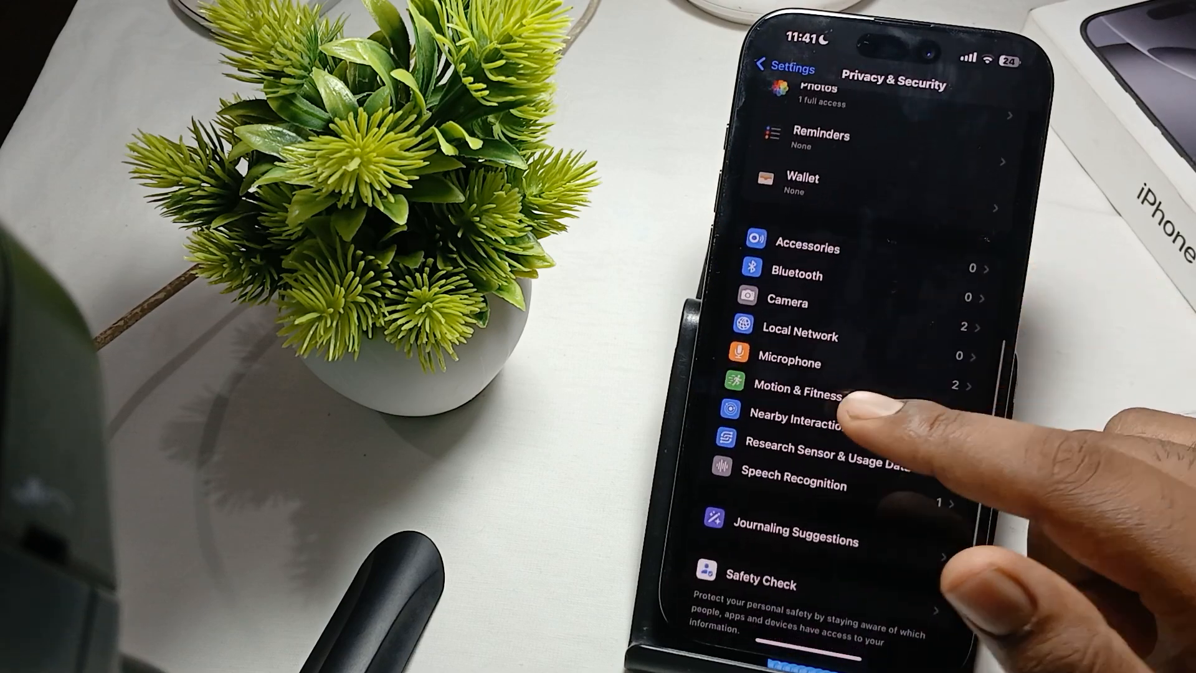
pyautogui.click(790, 360)
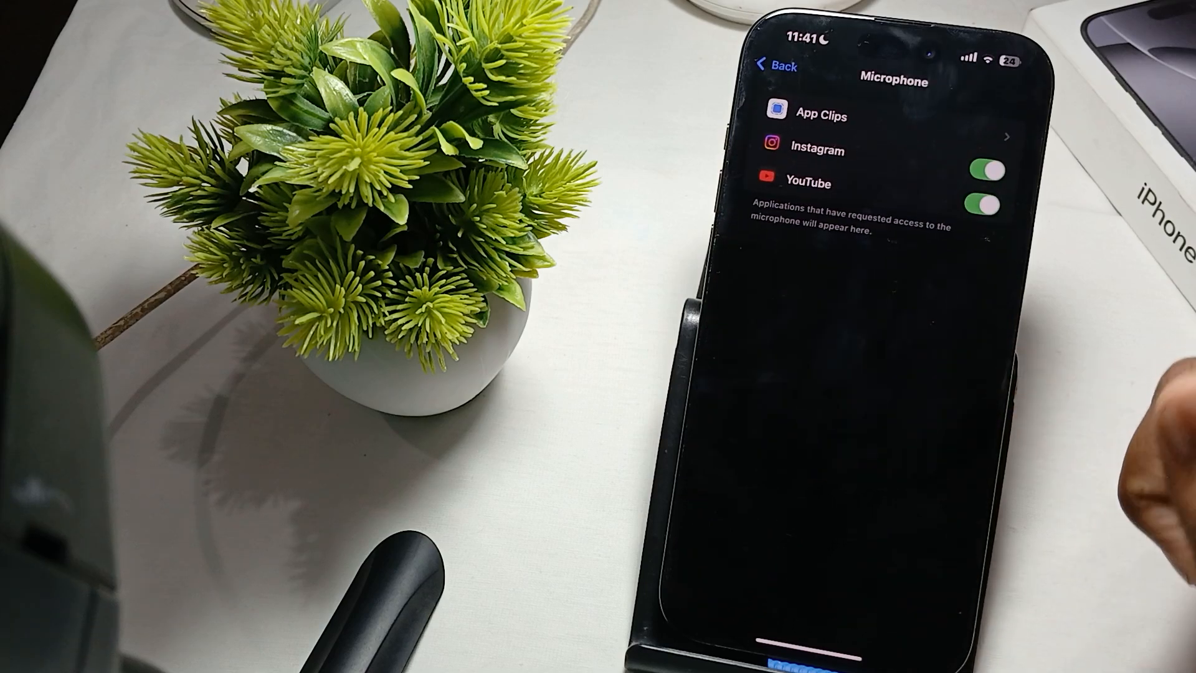